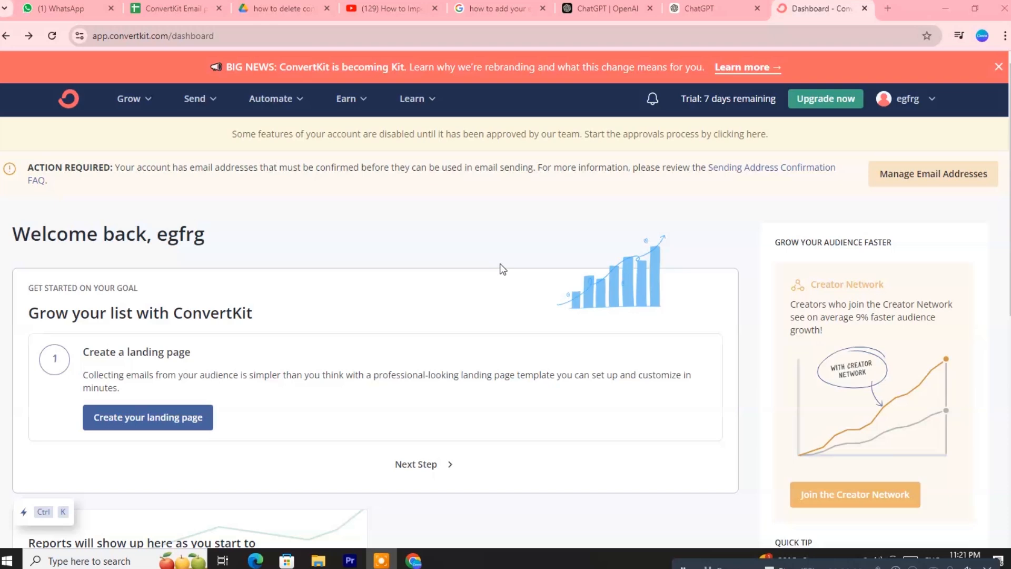
mouse_move(707, 196)
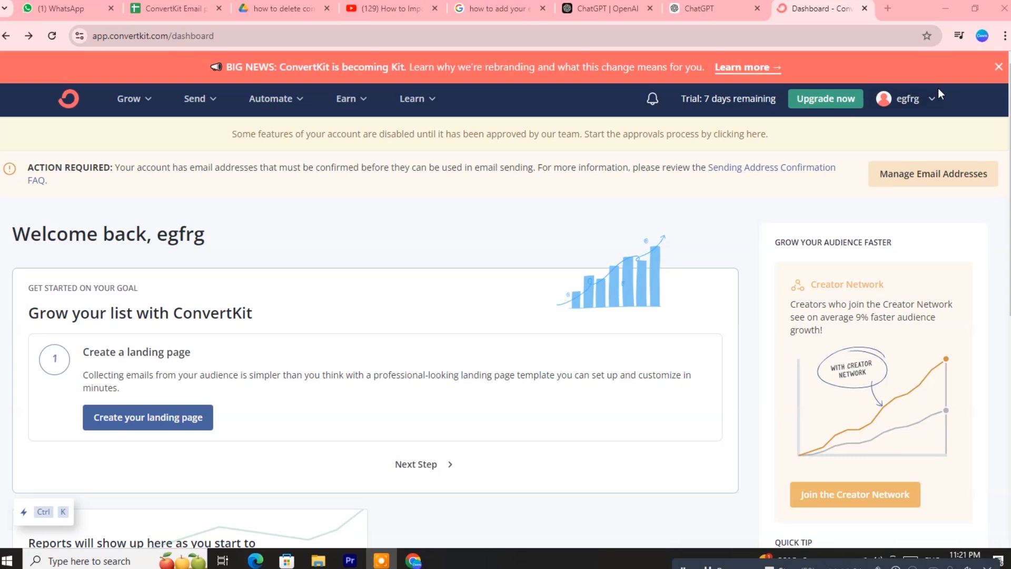
Go to Settings from the account name menu at the top right.
left_click(930, 98)
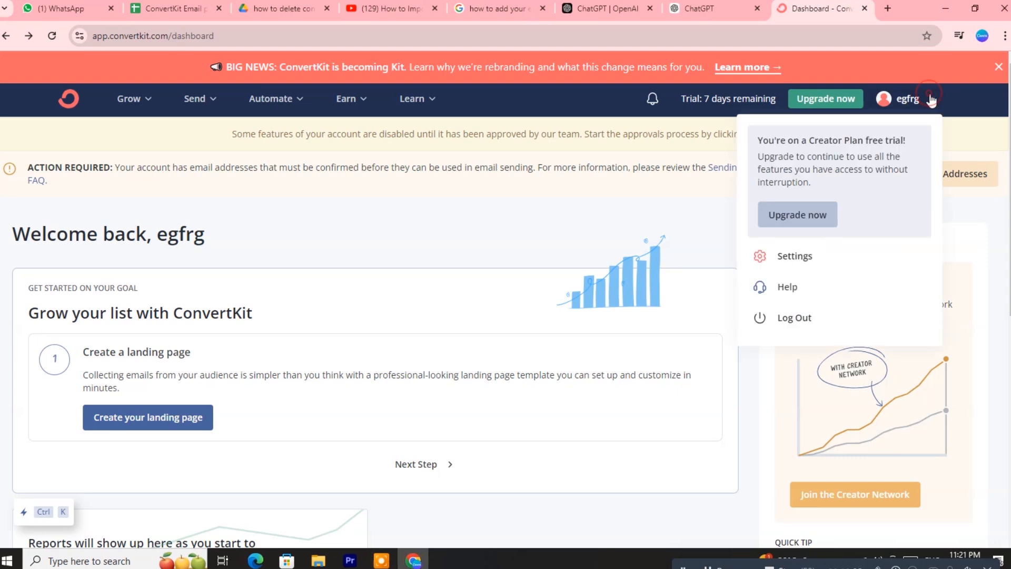
left_click(793, 255)
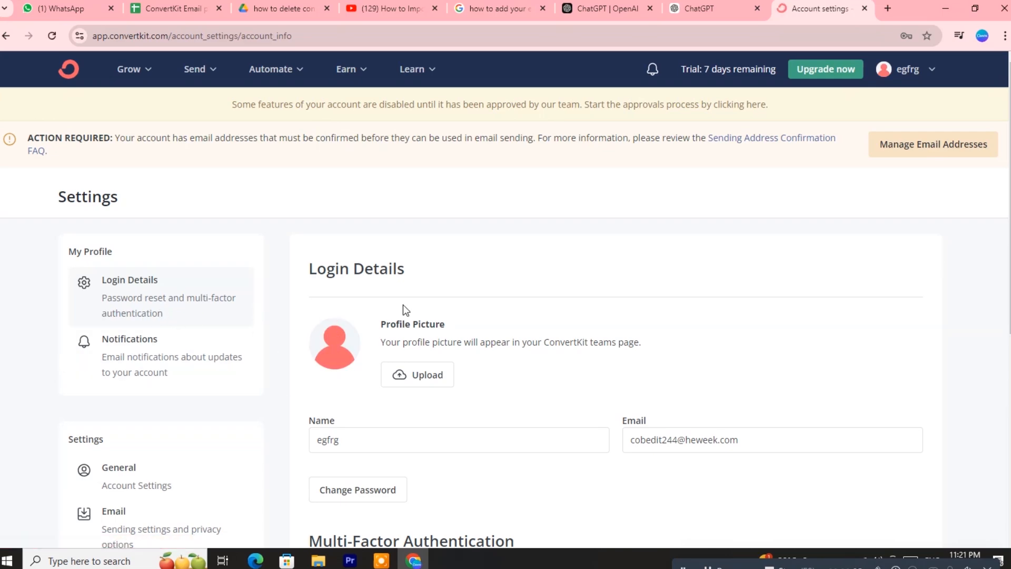
Scroll down the email settings and delete the second pending sender address.
scroll("down", 3)
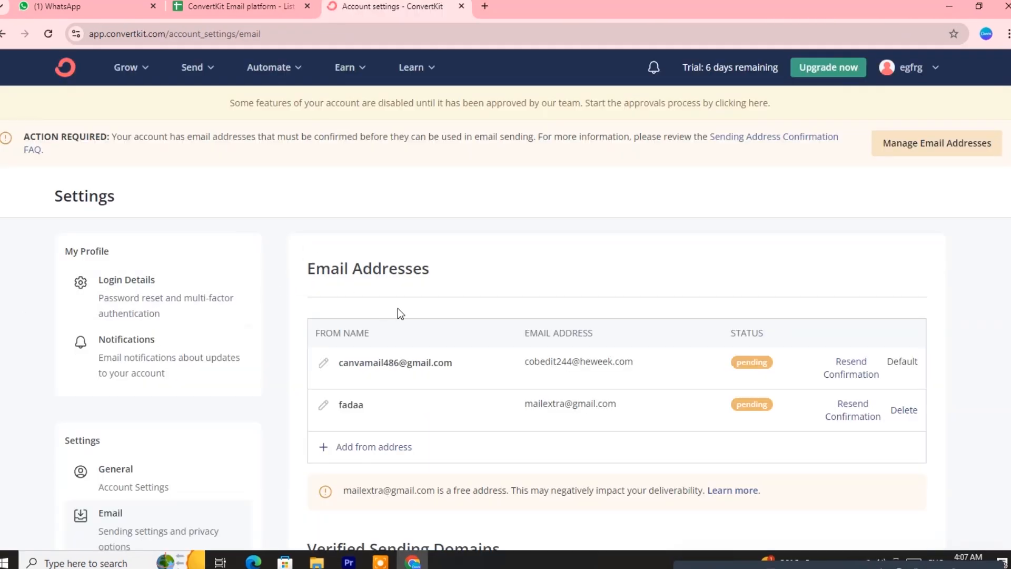
scroll("down", 3)
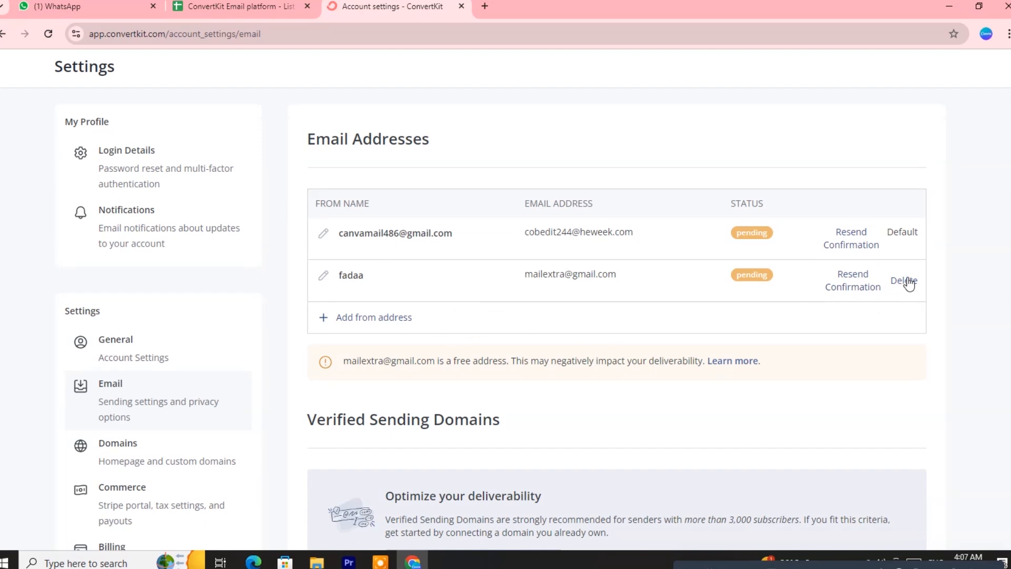
left_click(902, 281)
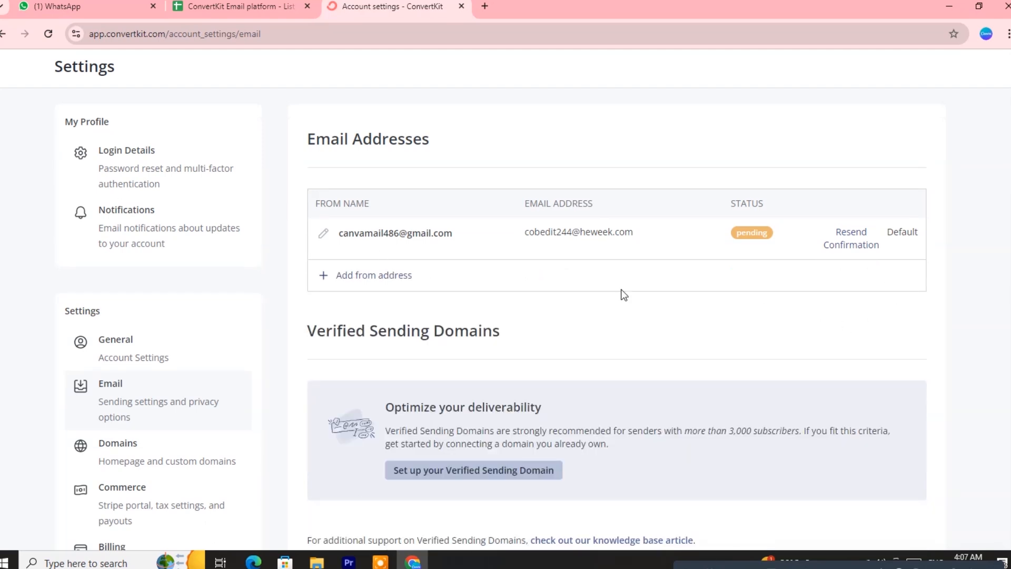
Add a from address, filling the name (starting 'fadaa') and email from autofill suggestions.
left_click(373, 274)
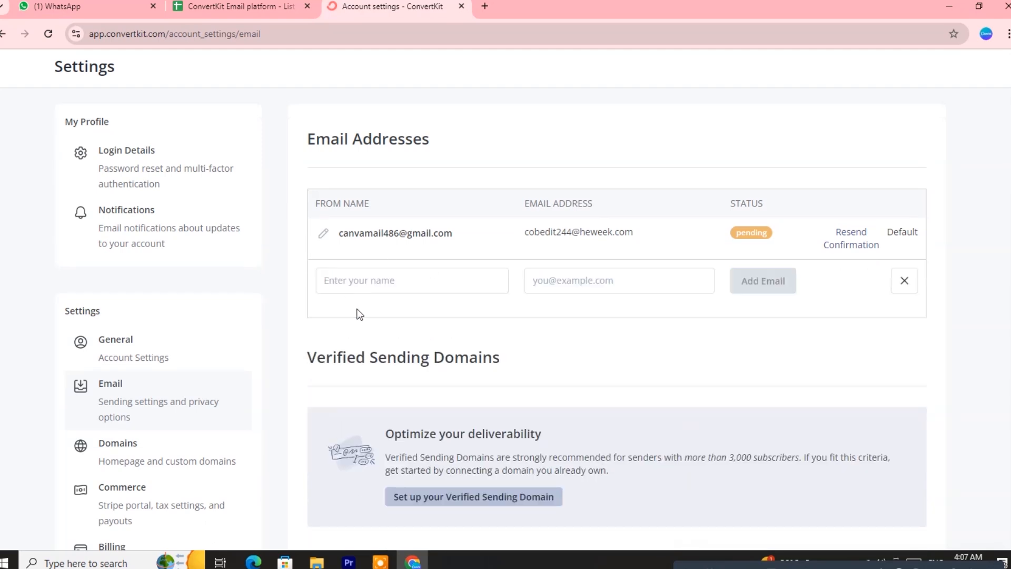
type("fadaa")
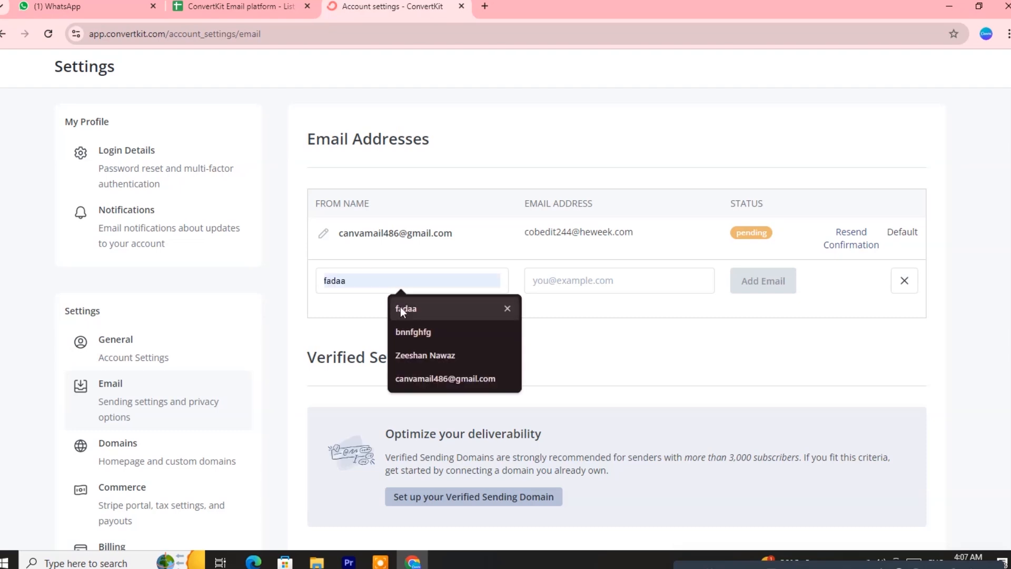
left_click(425, 355)
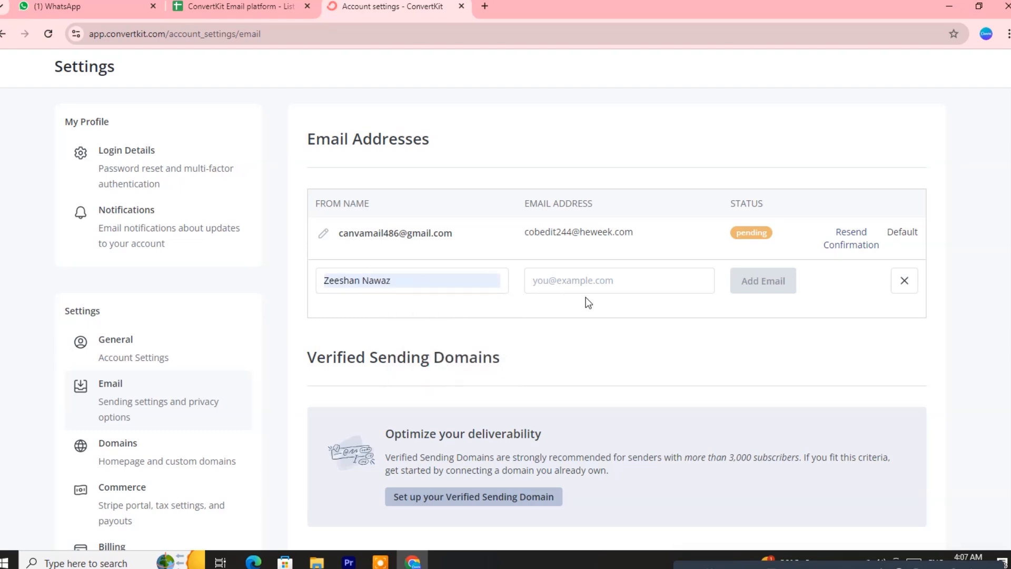
left_click(618, 280)
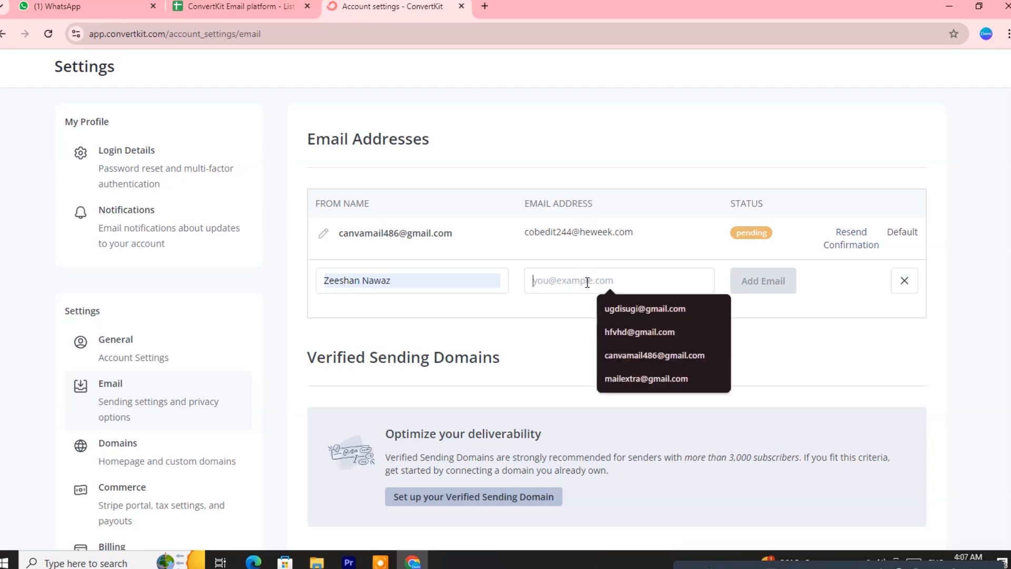
left_click(654, 354)
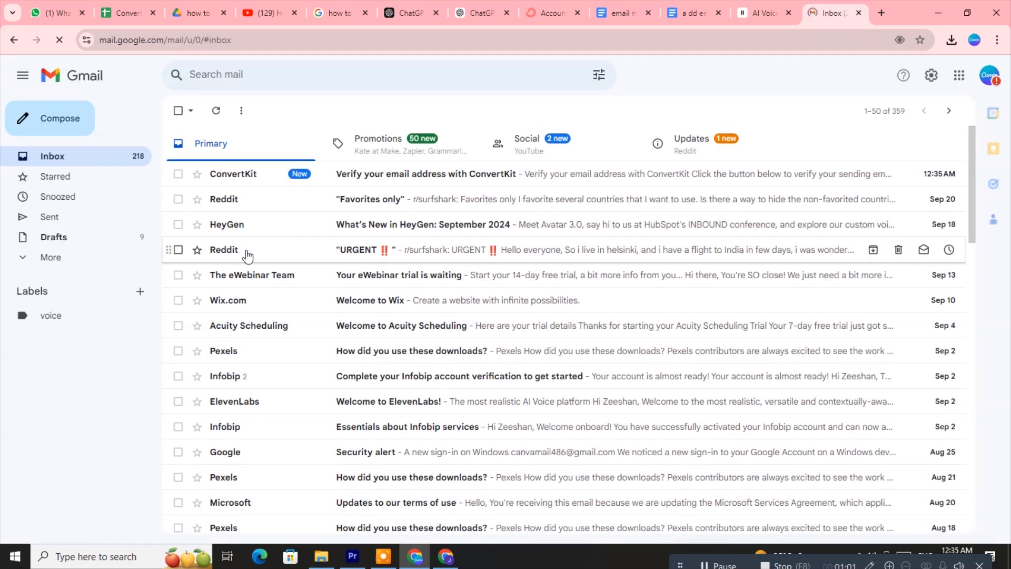
Open the 'Verify your email address with ConvertKit' message and confirm VERIFY YOUR EMAIL.
left_click(413, 173)
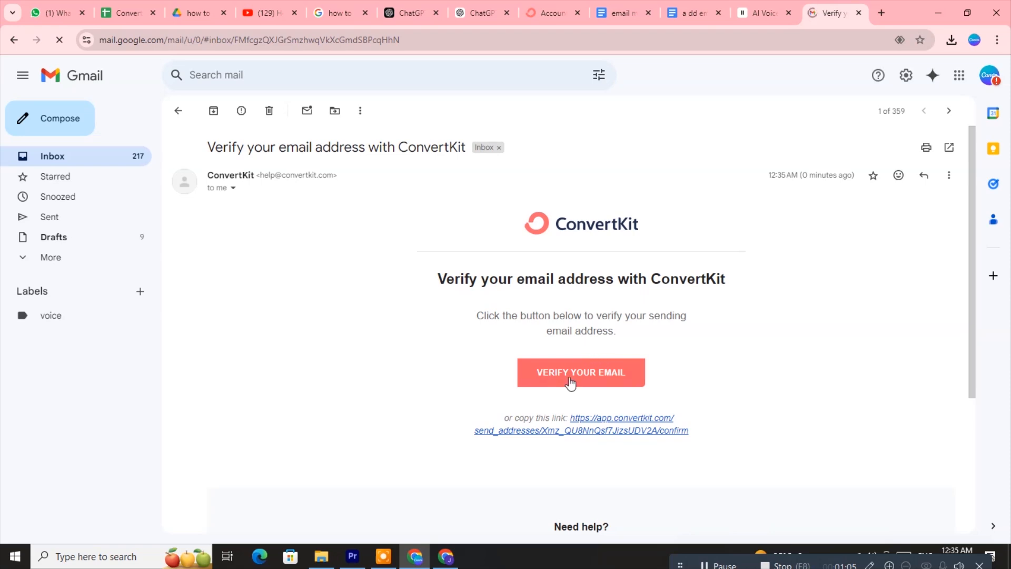
left_click(580, 372)
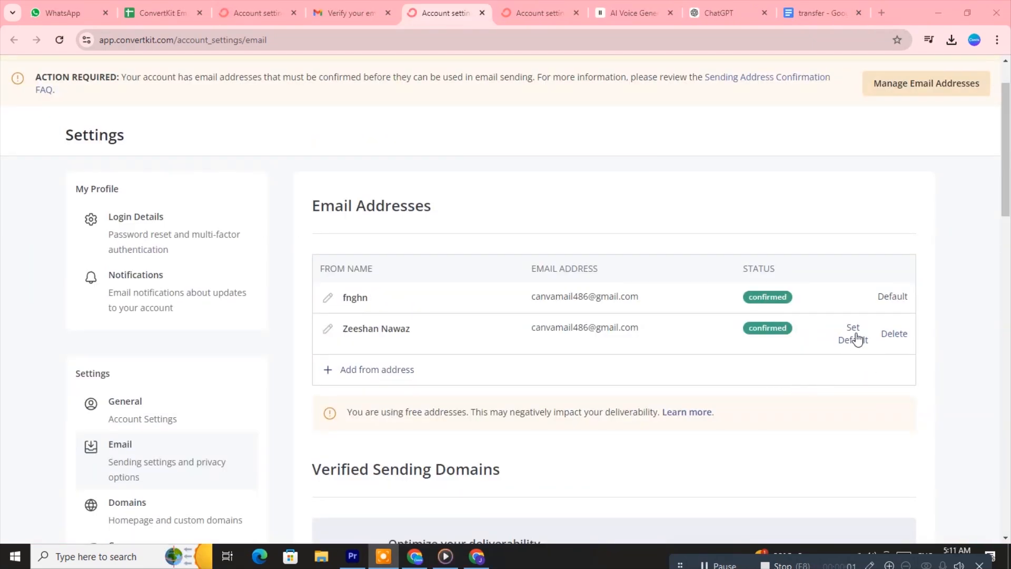
Choose Set Default on the newly confirmed address and confirm Set as Default.
left_click(852, 333)
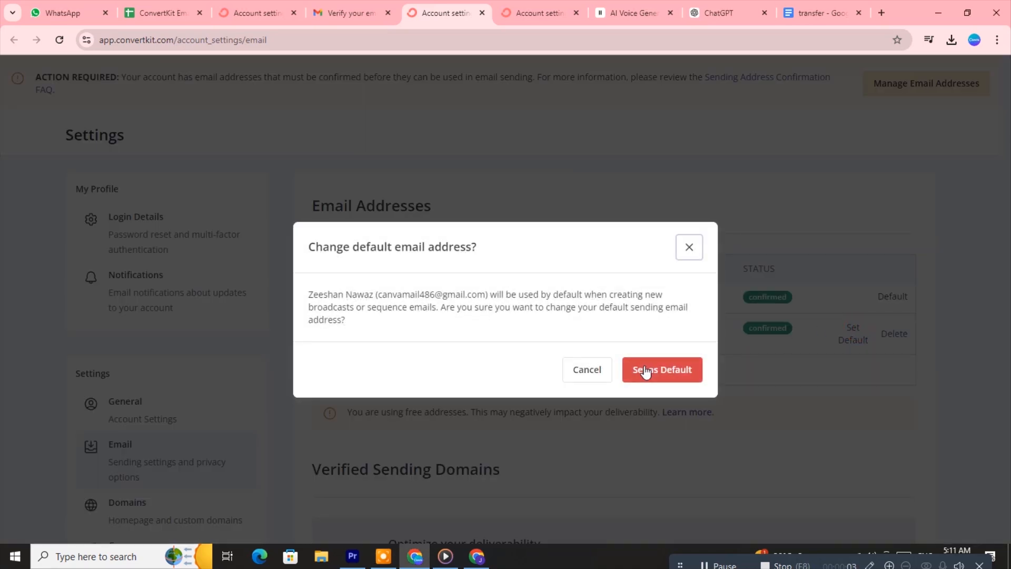
left_click(660, 368)
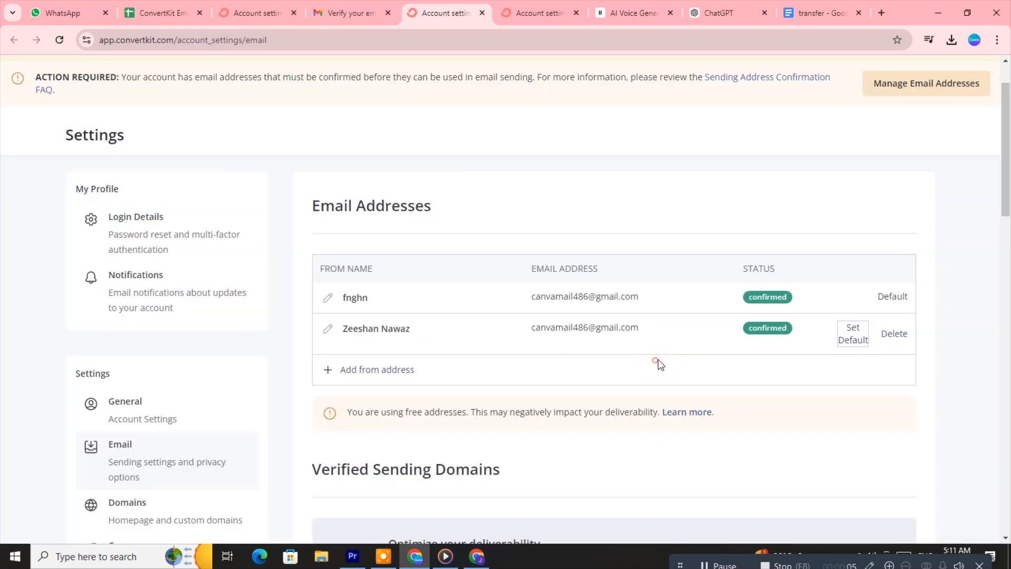